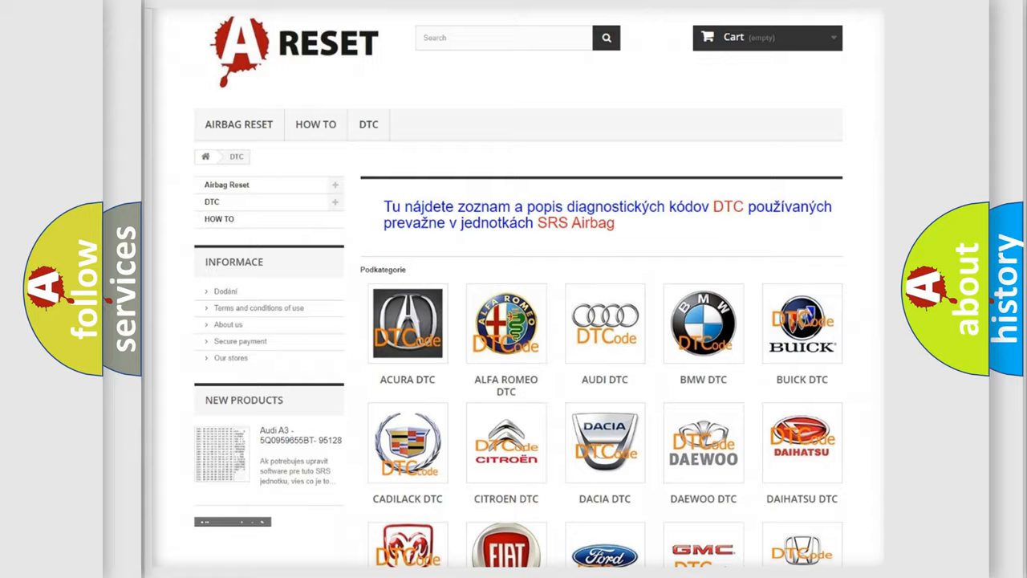
Open the GMC tile in the DTC brand grid and browse its airbag codes B0002–B0091.
scroll("down", 3)
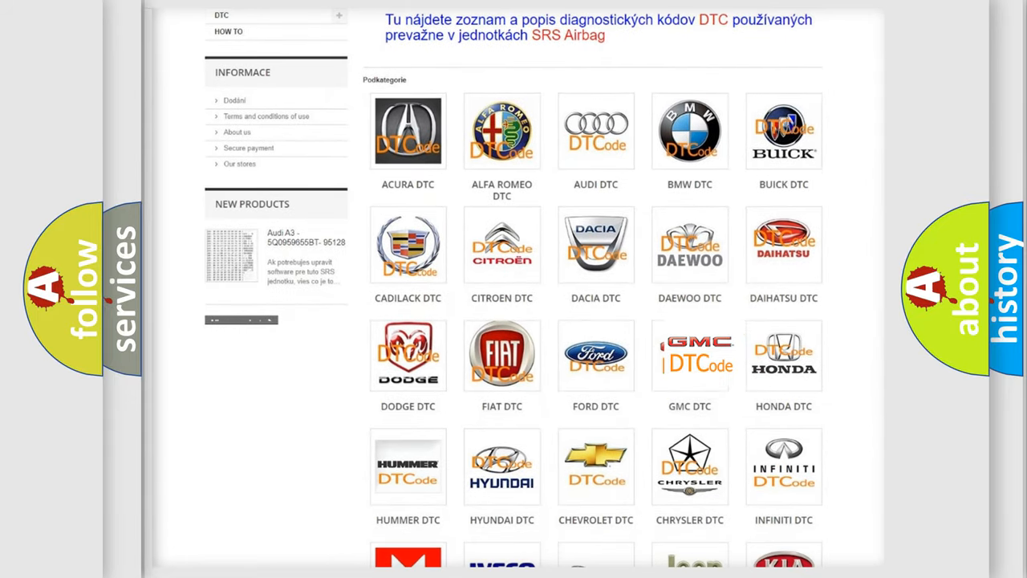
left_click(690, 354)
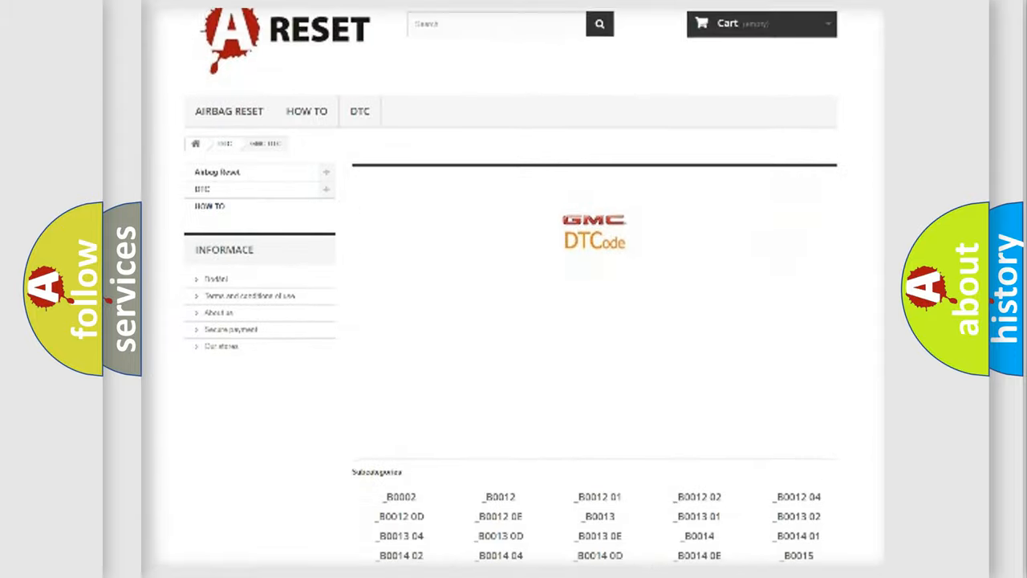
scroll("down", 3)
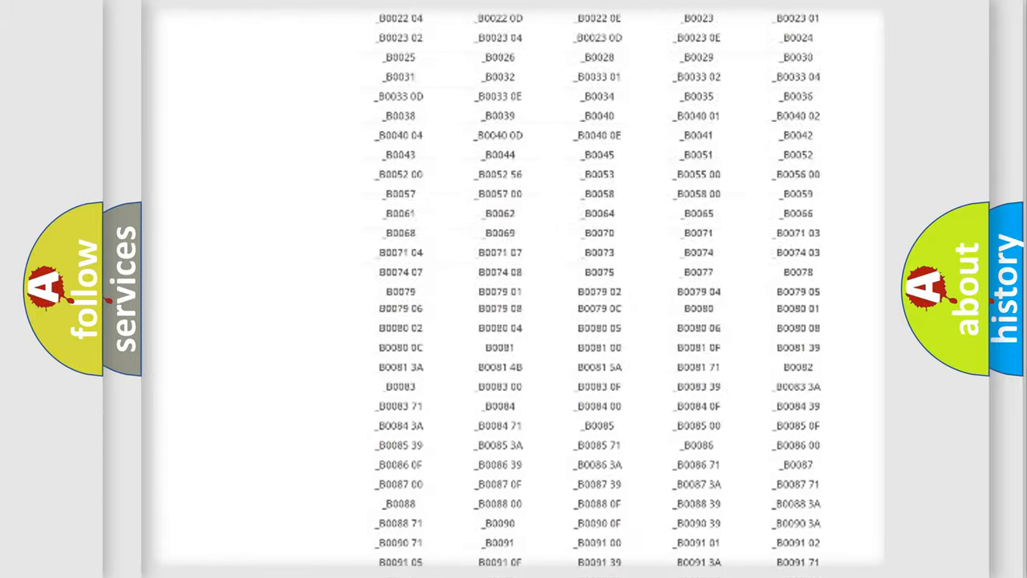